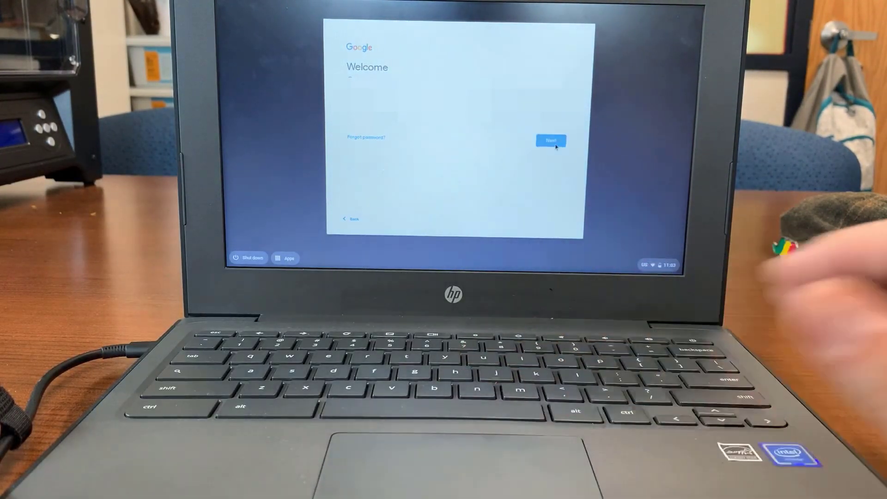
Step: Finish Chromebook sign-in, dismiss the browser warning, and open the homeroom course card
{"action": "left_click", "coordinate": [551, 140]}
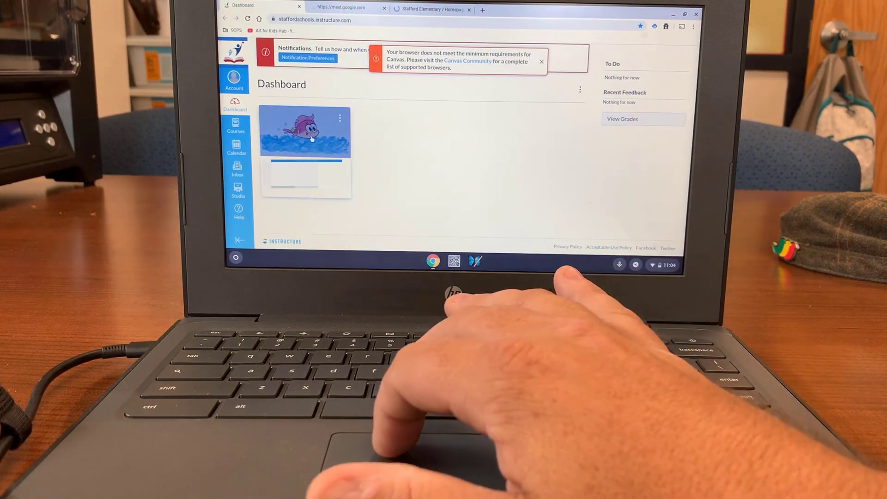
{"action": "left_click", "coordinate": [539, 61]}
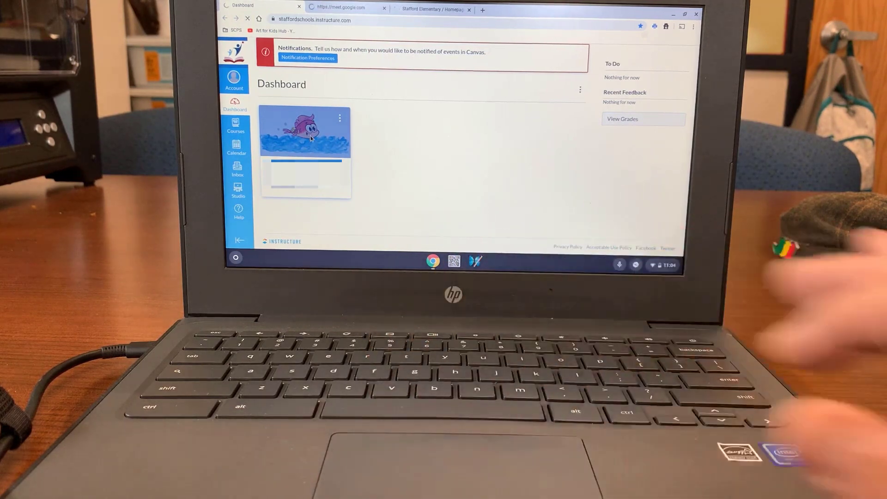
{"action": "left_click", "coordinate": [304, 130]}
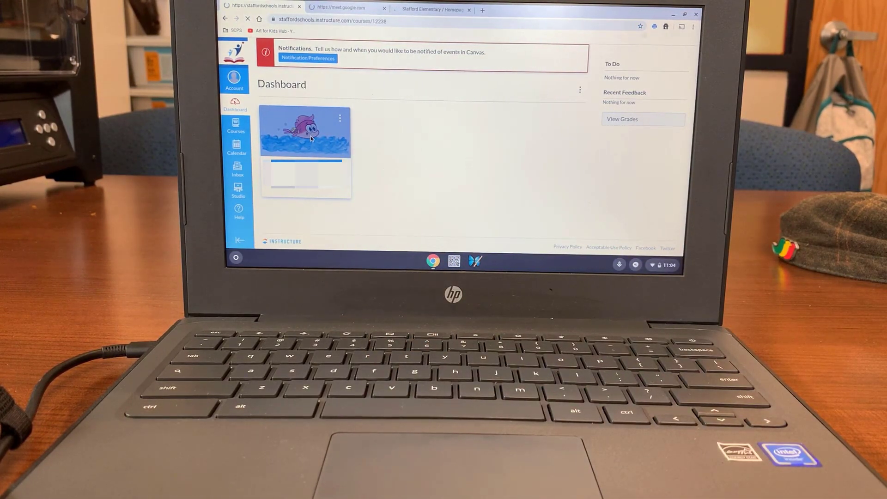
{"action": "left_click", "coordinate": [305, 131]}
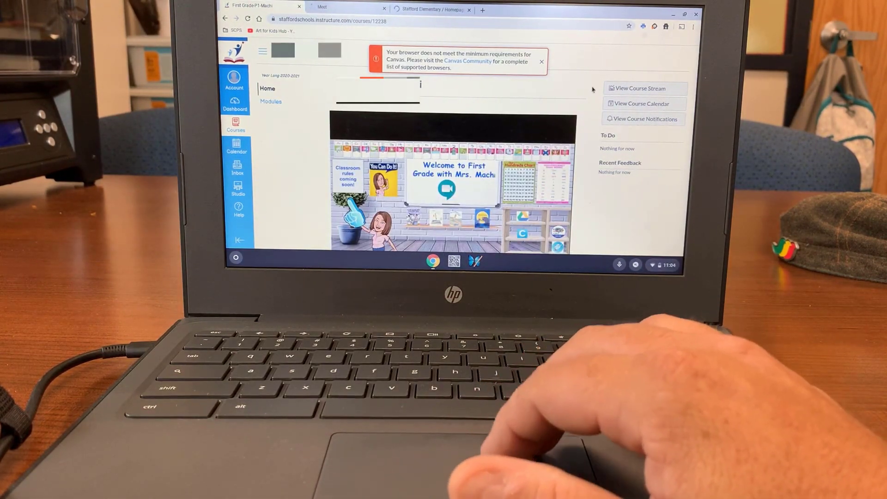
Step: Scroll the course Home page down to the teacher's welcome banner with the Meet link
{"action": "scroll", "scroll_direction": "down", "scroll_amount": 3}
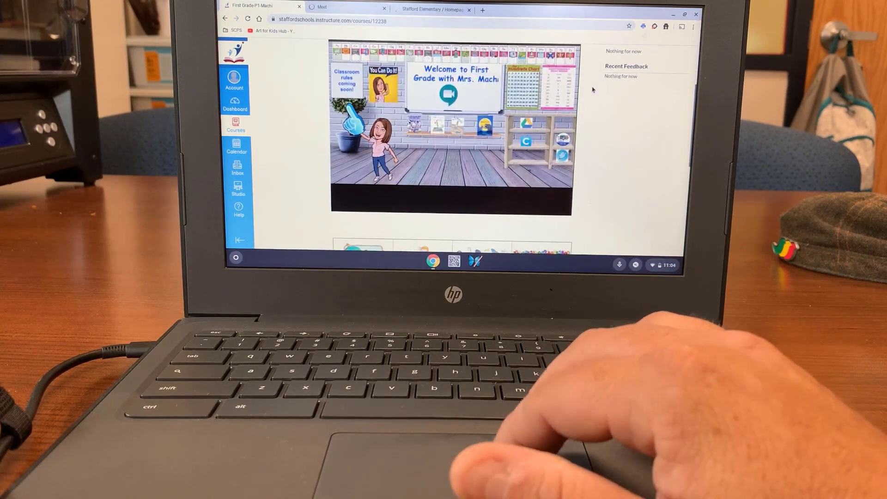
{"action": "scroll", "scroll_direction": "down", "scroll_amount": 3}
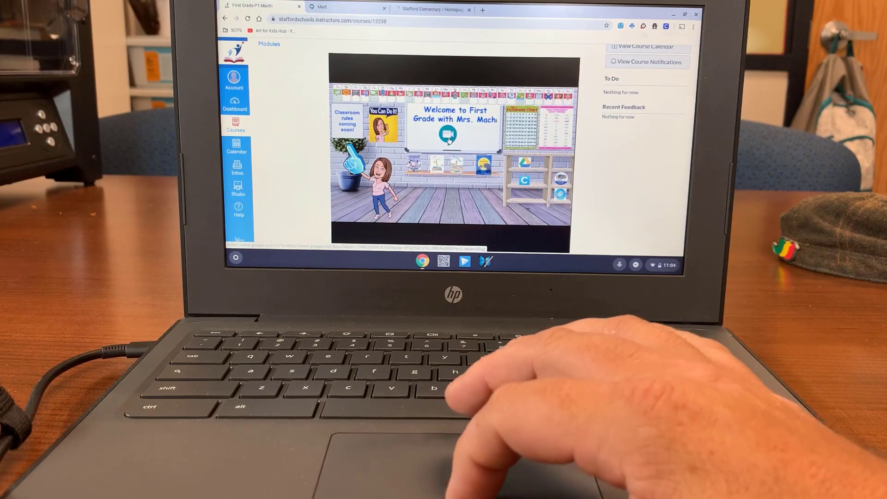
Step: Open the class video meeting in Google Meet and bring up the empty meeting-code entry
{"action": "left_click", "coordinate": [345, 6]}
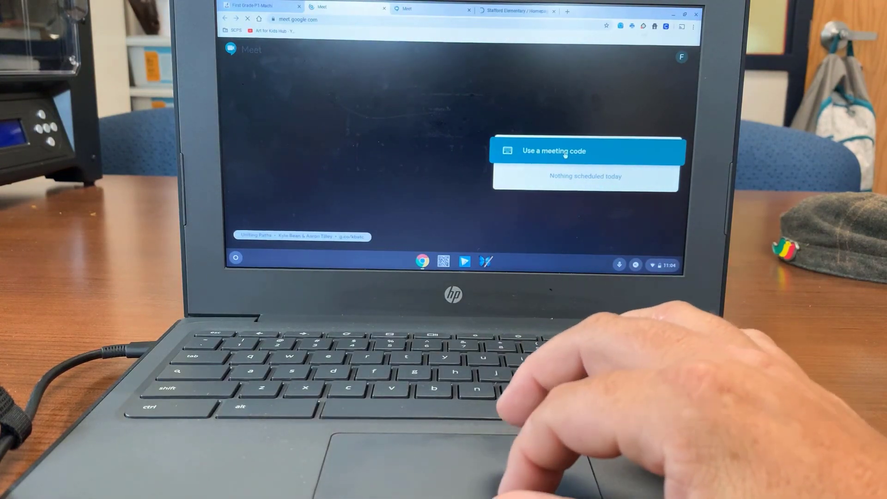
{"action": "left_click", "coordinate": [554, 150]}
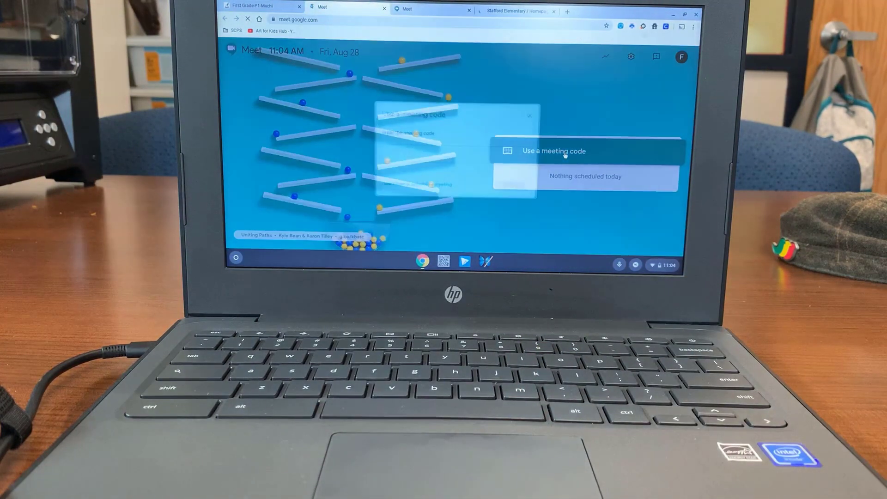
{"action": "left_click", "coordinate": [554, 151]}
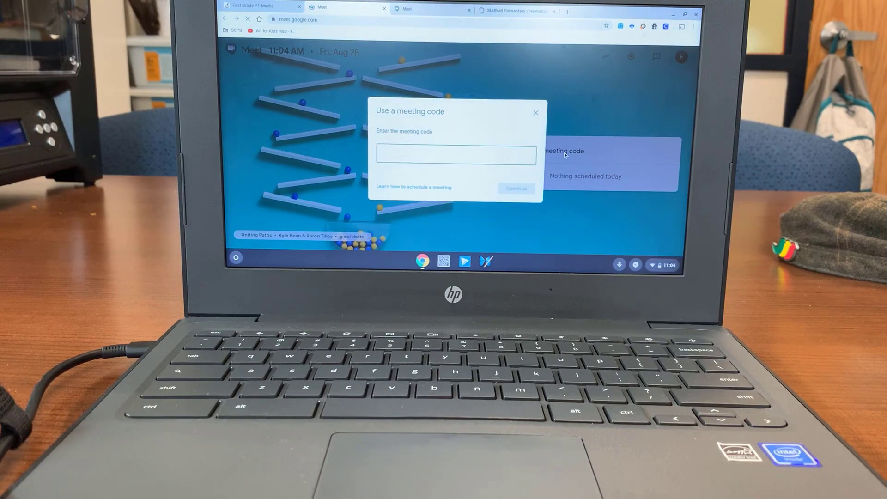